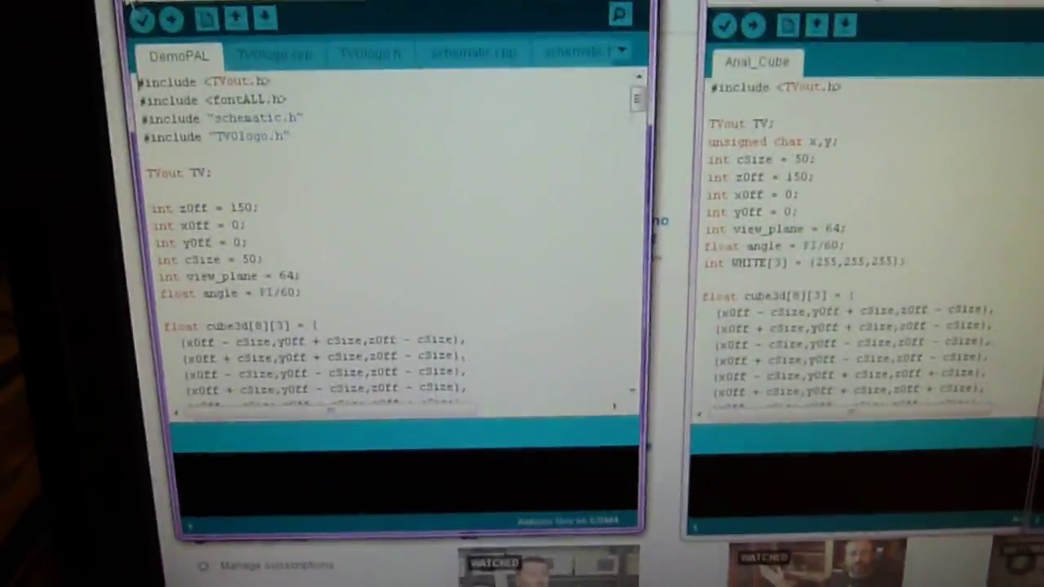
Step: Verify the original DemoPAL sketch to show its compile errors, including an undeclared variable
left_click(182, 13)
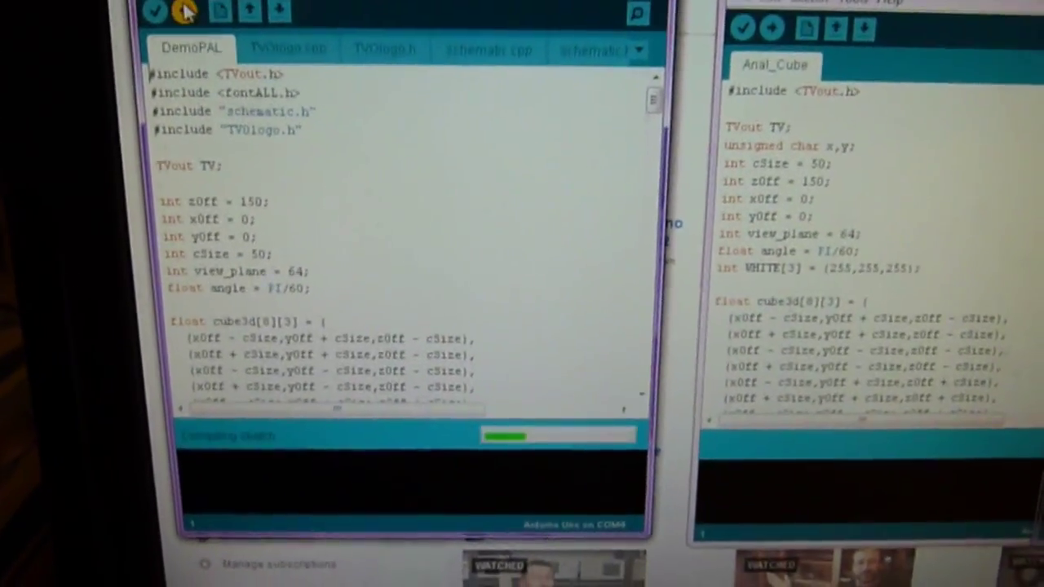
left_click(155, 11)
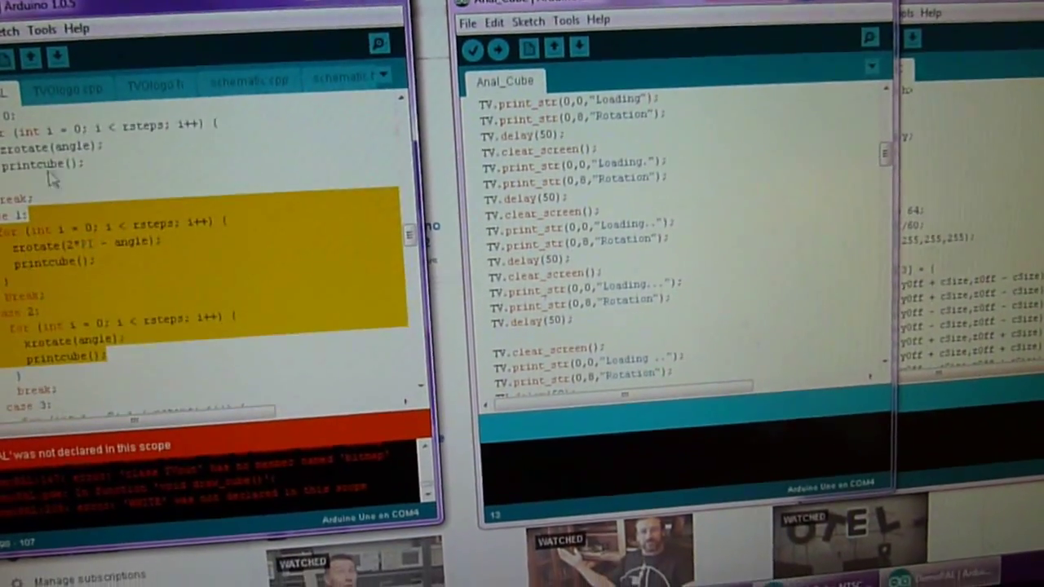
scroll("down", 3)
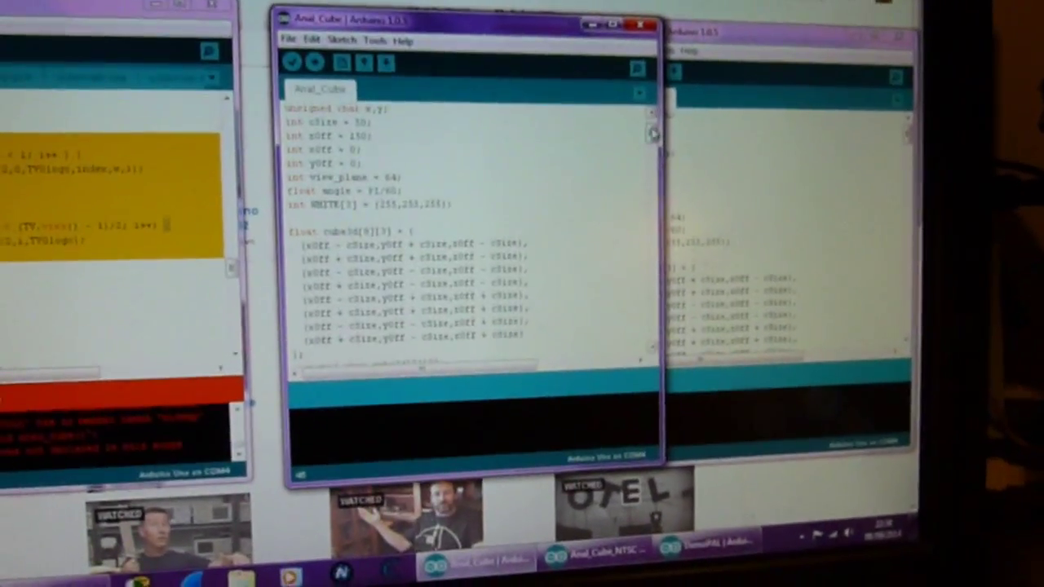
scroll("down", 3)
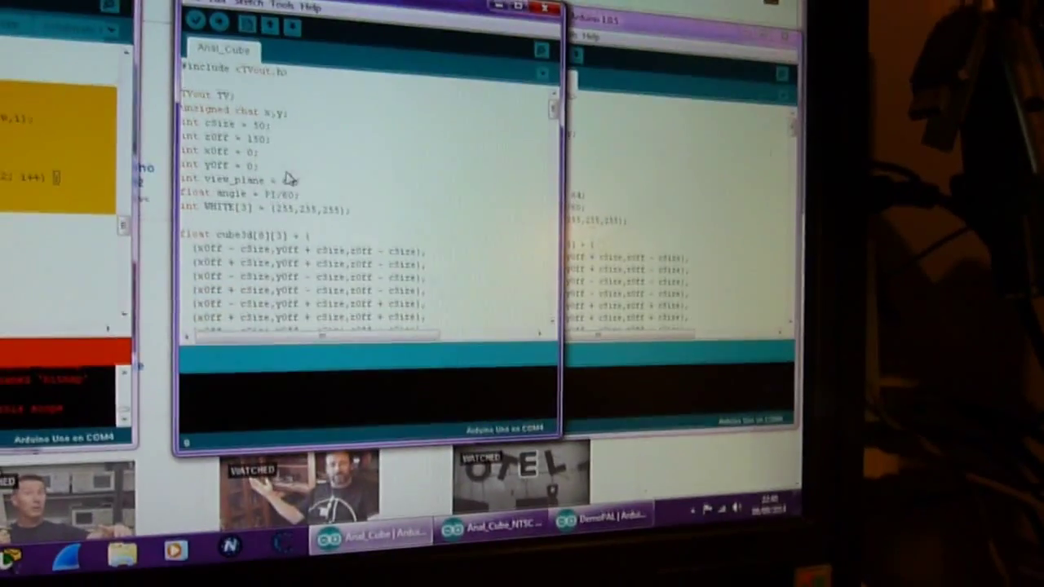
scroll("down", 3)
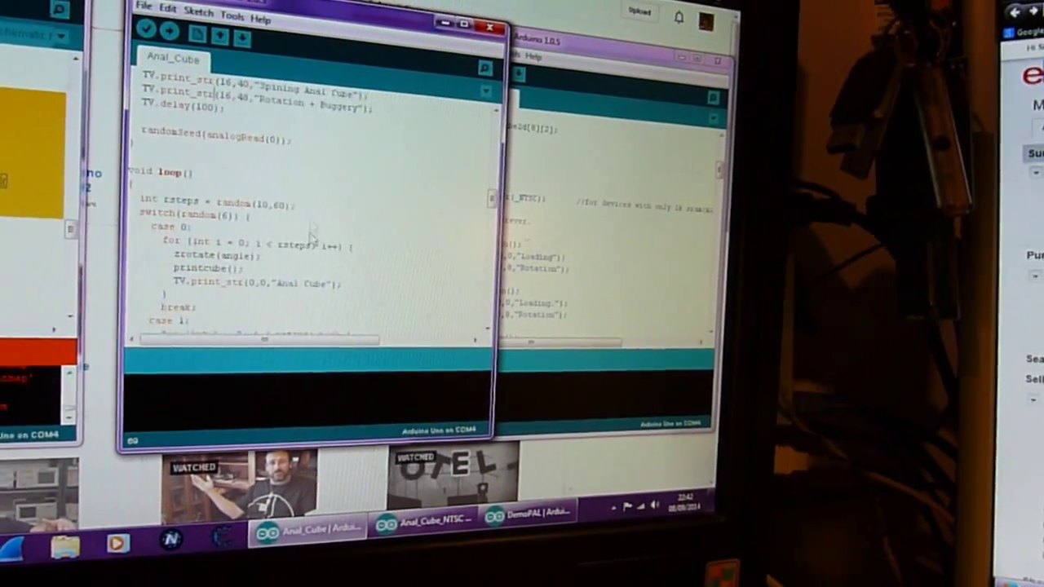
scroll("down", 3)
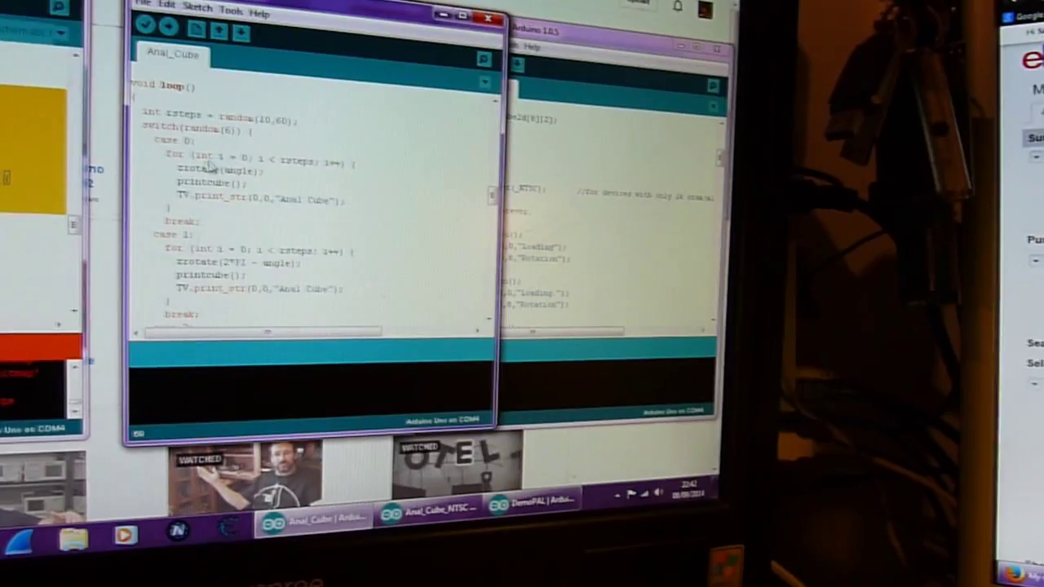